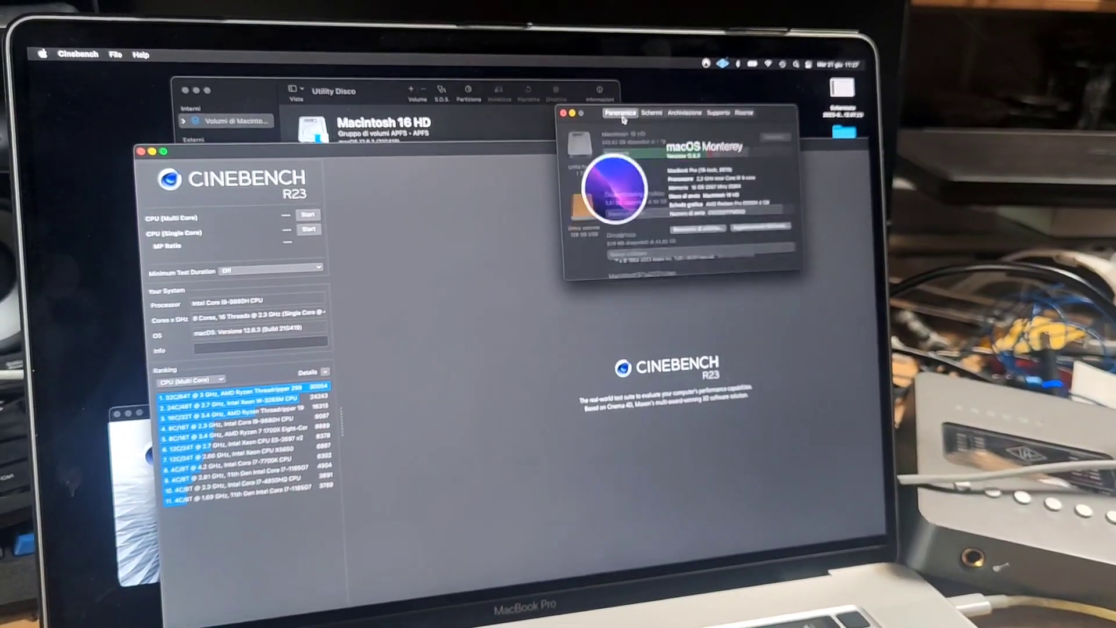
Step: Run the CPU Multi Core benchmark to completion, scoring 7786 pts
left_click(308, 215)
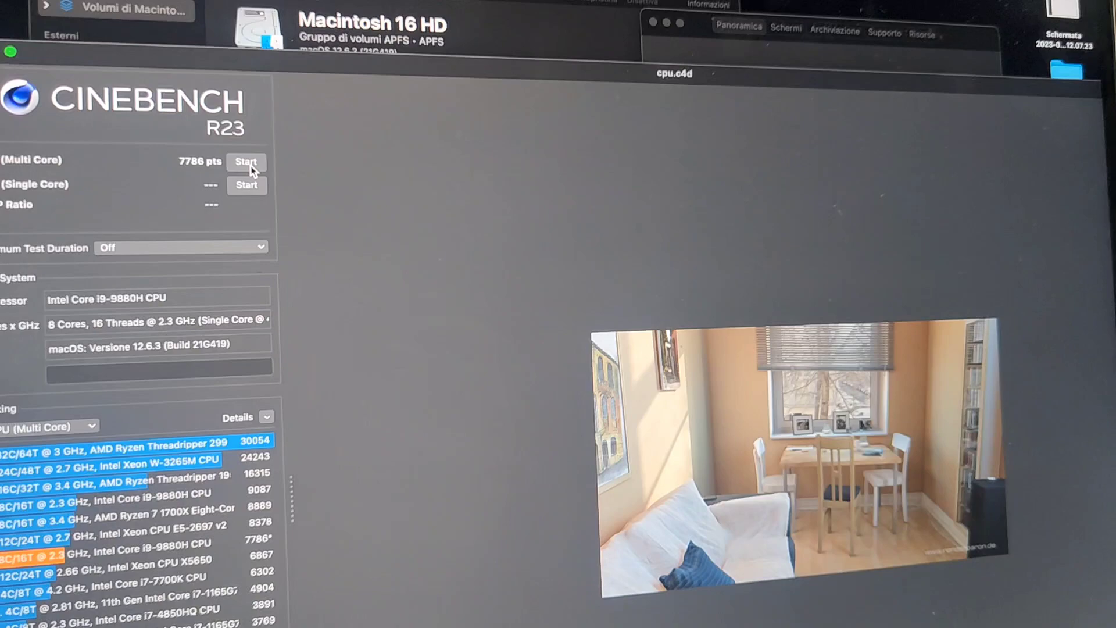
Step: Rerun the CPU Multi Core benchmark, which finishes at 6238 pts in ninth place
left_click(245, 162)
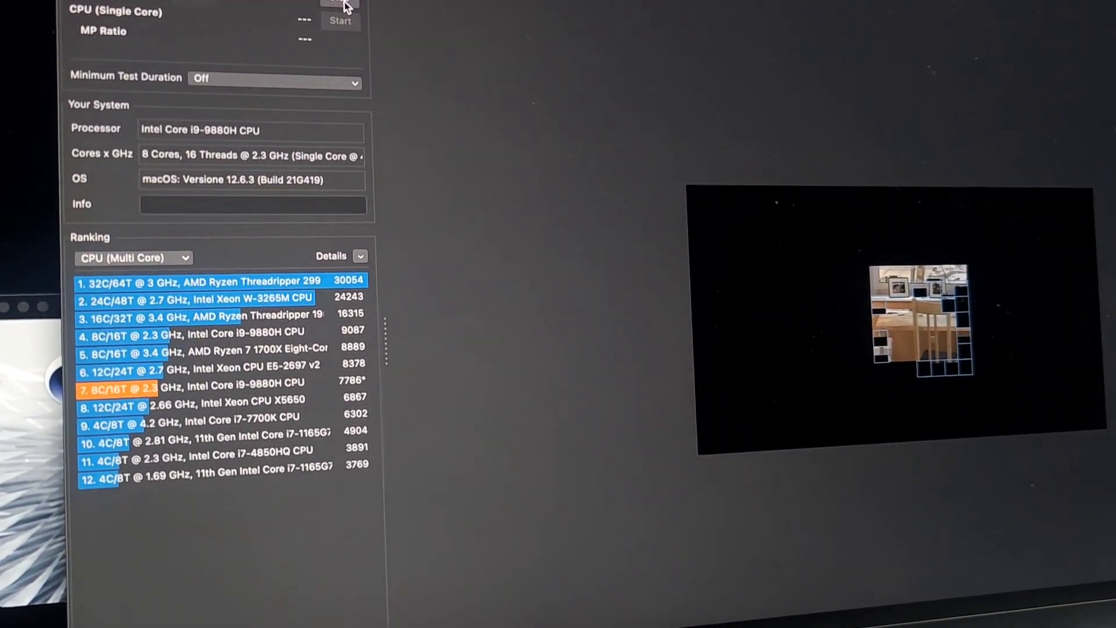
left_click(346, 5)
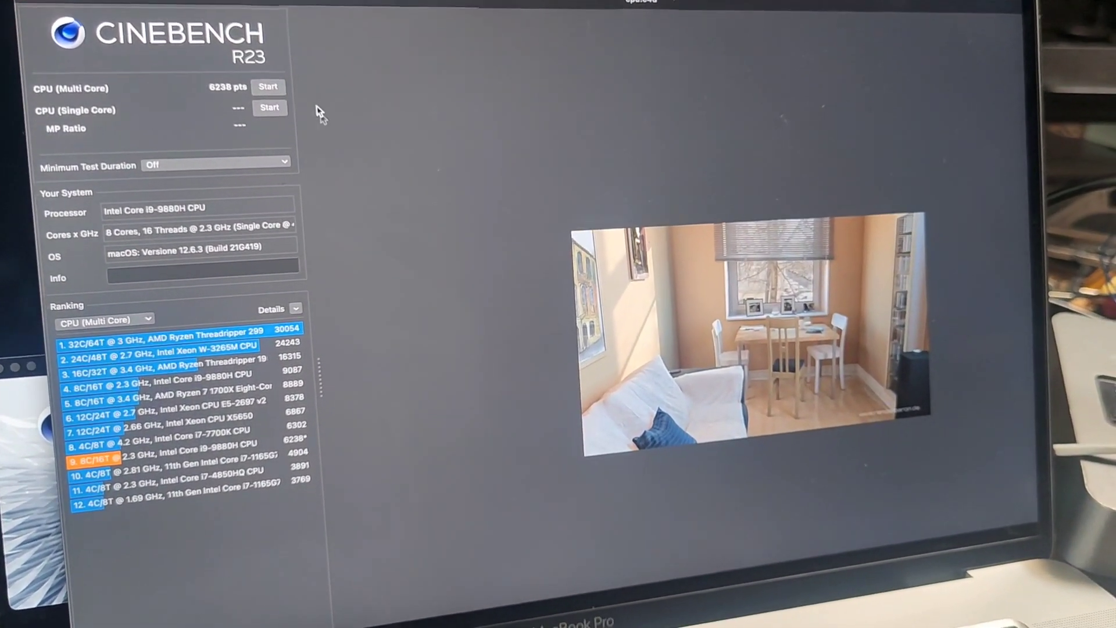
Step: Start another CPU Multi Core run and wait for its score to replace the previous result
left_click(269, 87)
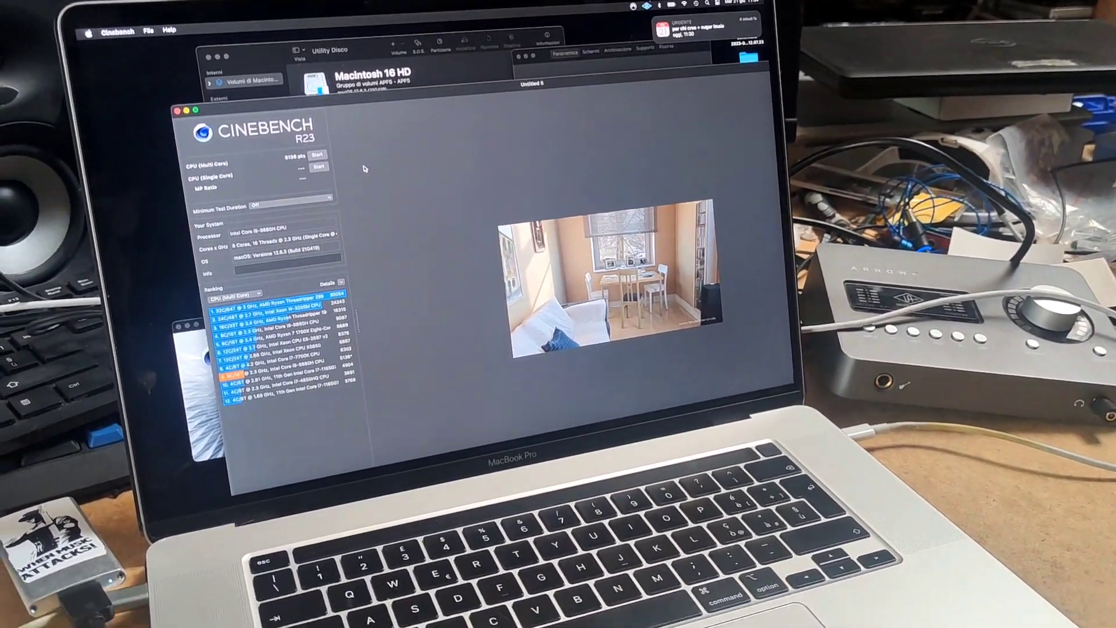
Step: Run a fresh CPU Multi Core benchmark until the scene renders and shows 8108 pts
left_click(315, 155)
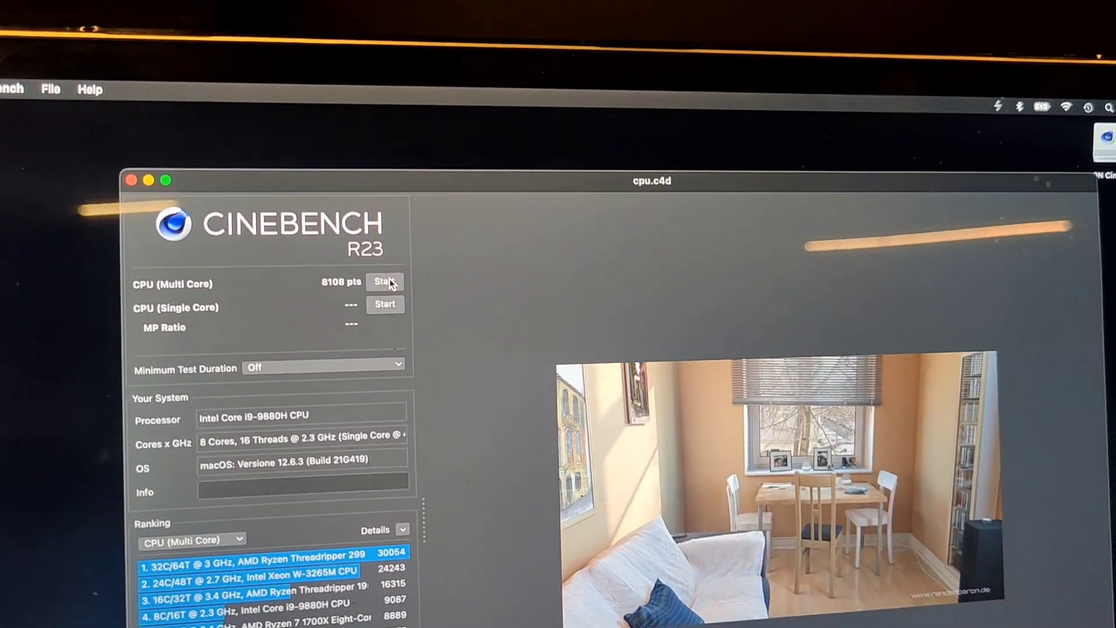
Step: Score 8041 pts on a CPU Multi Core run, then start another render
left_click(385, 282)
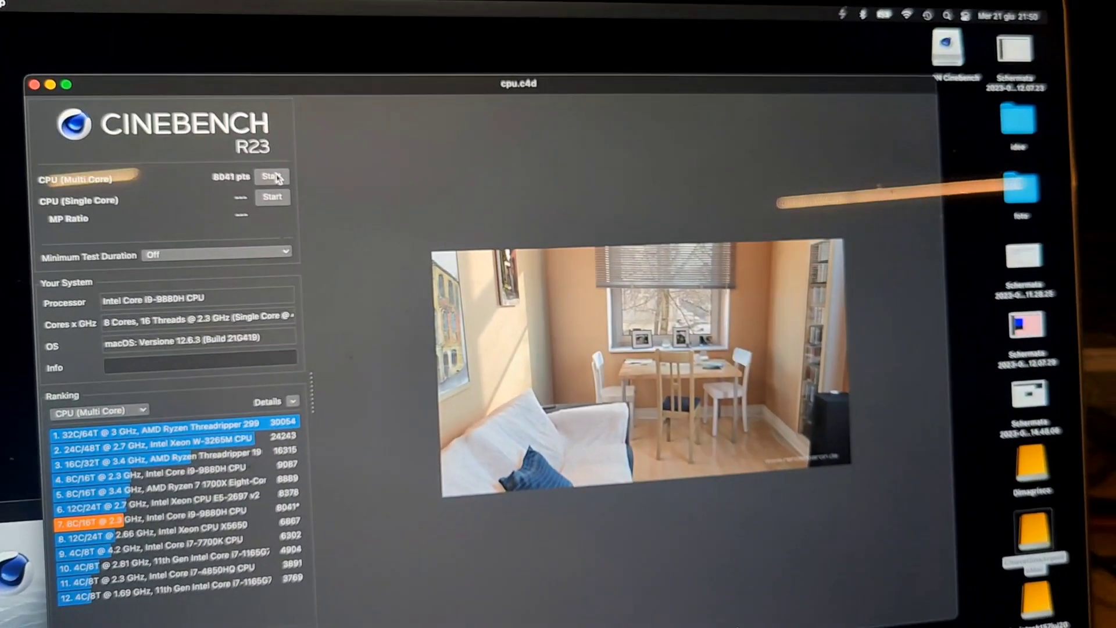
left_click(271, 177)
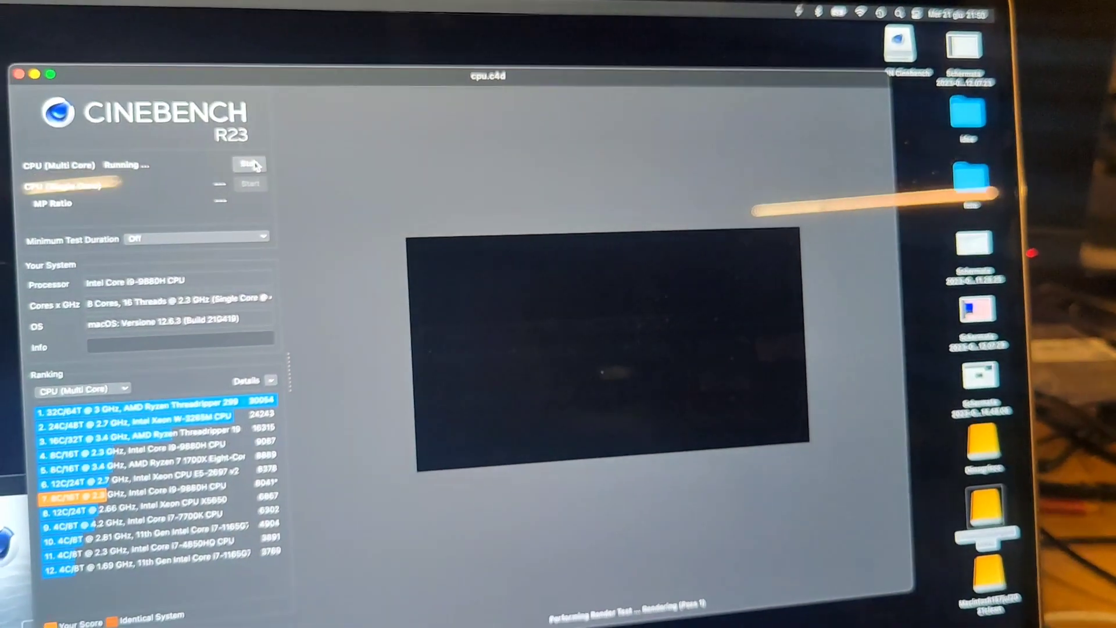